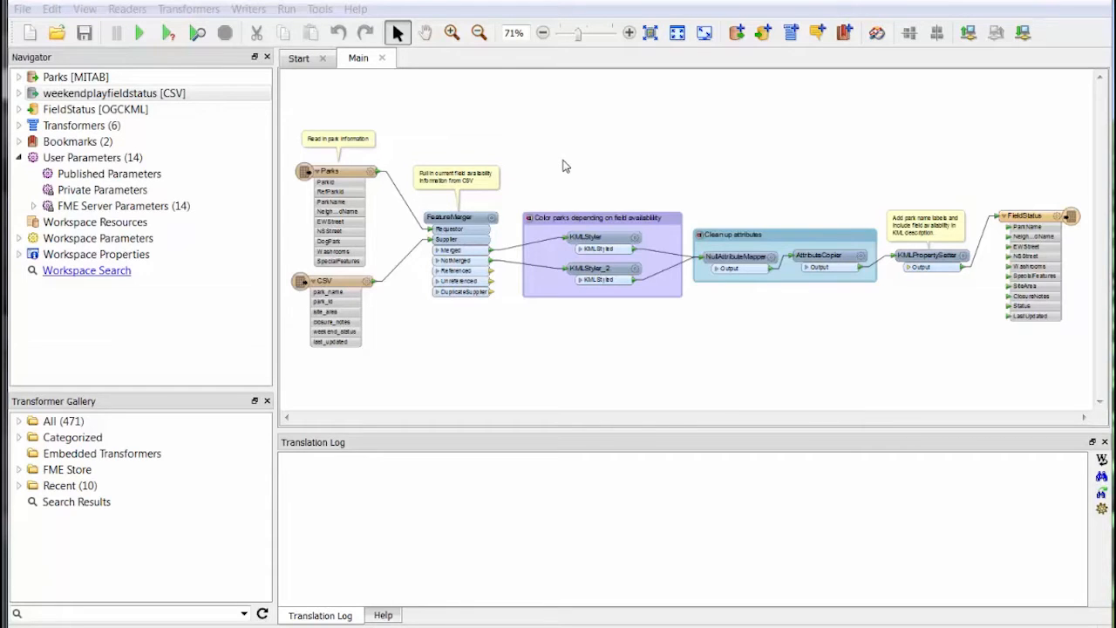
Step: Publish the CSV Source as a Filename (Existing) user parameter with prompt 'Field Status CSV File'
{"action": "left_click", "coordinate": [331, 283]}
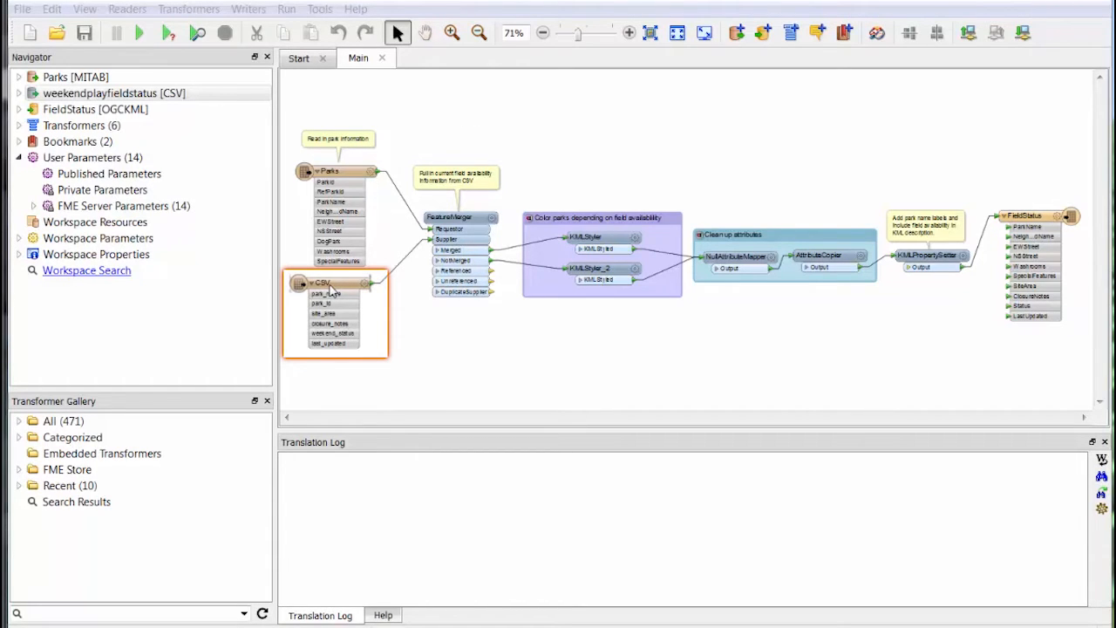
{"action": "left_click", "coordinate": [331, 282]}
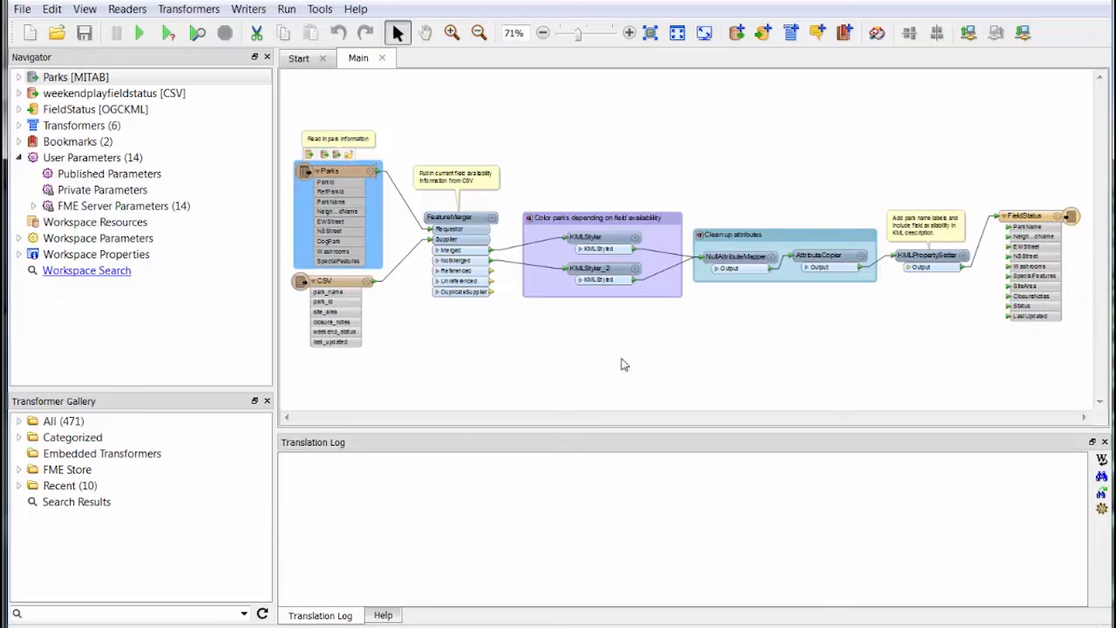
{"action": "mouse_move", "coordinate": [536, 339]}
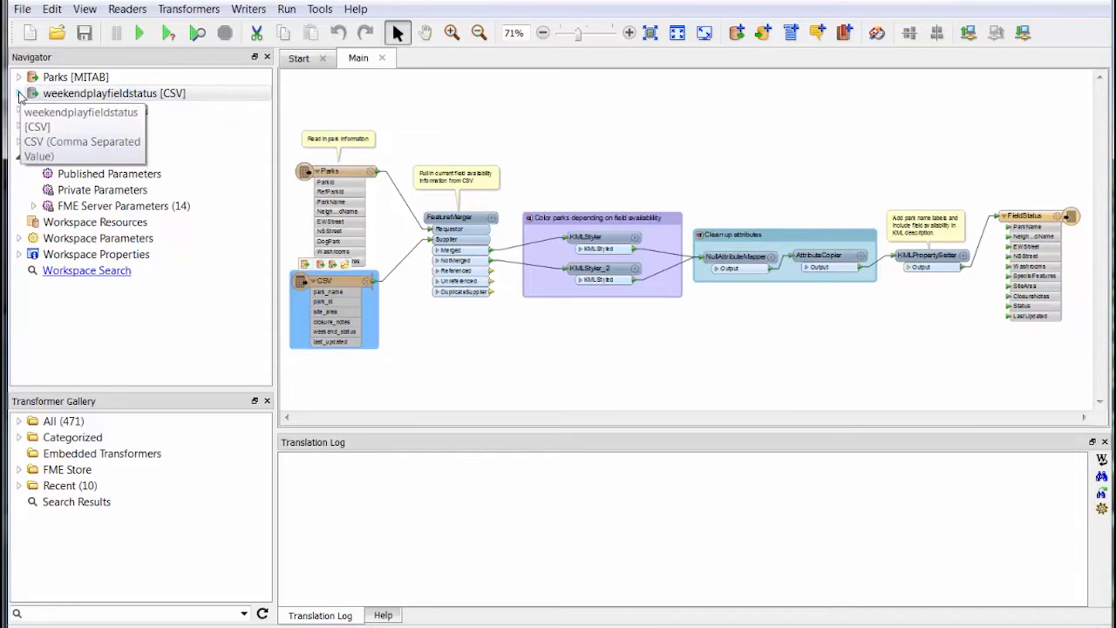
{"action": "left_click", "coordinate": [18, 93]}
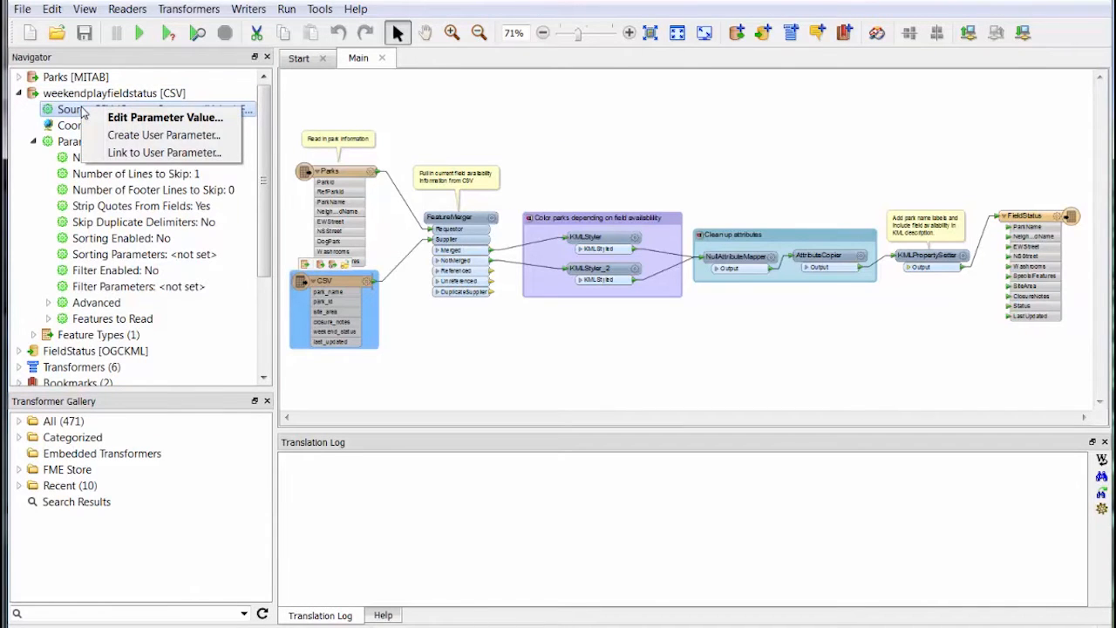
{"action": "mouse_move", "coordinate": [137, 135]}
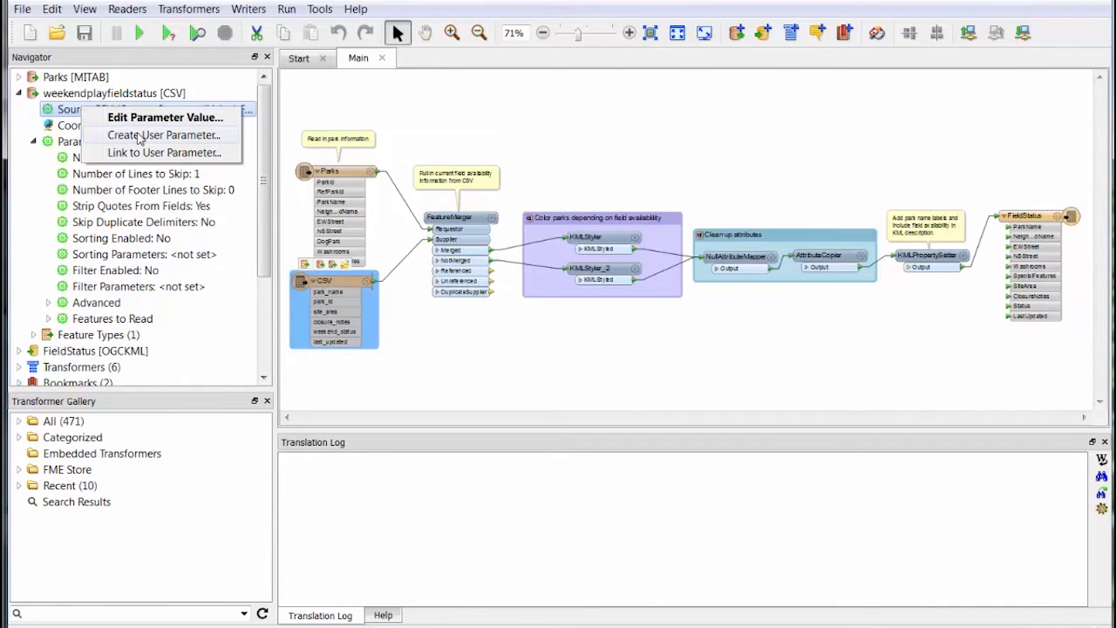
{"action": "left_click", "coordinate": [164, 134]}
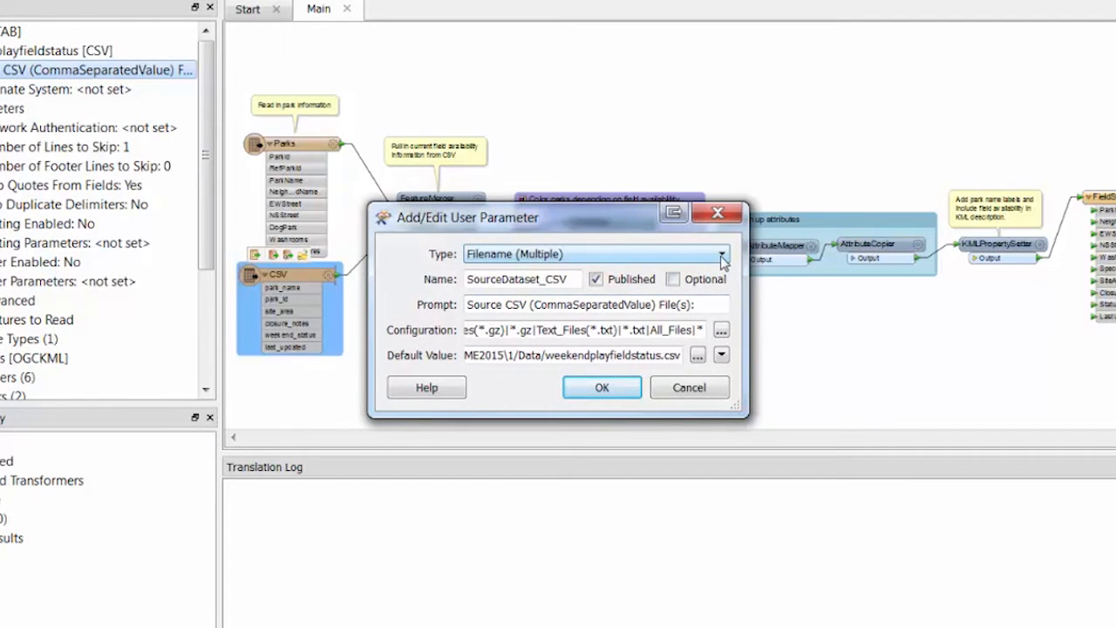
{"action": "left_click", "coordinate": [720, 253]}
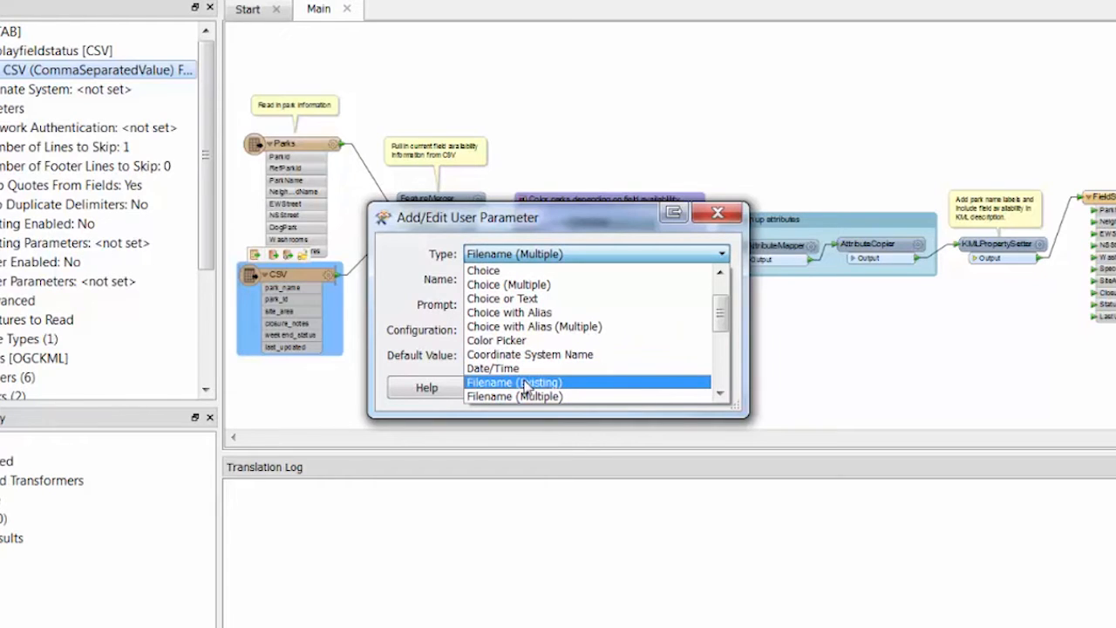
{"action": "left_click", "coordinate": [514, 382]}
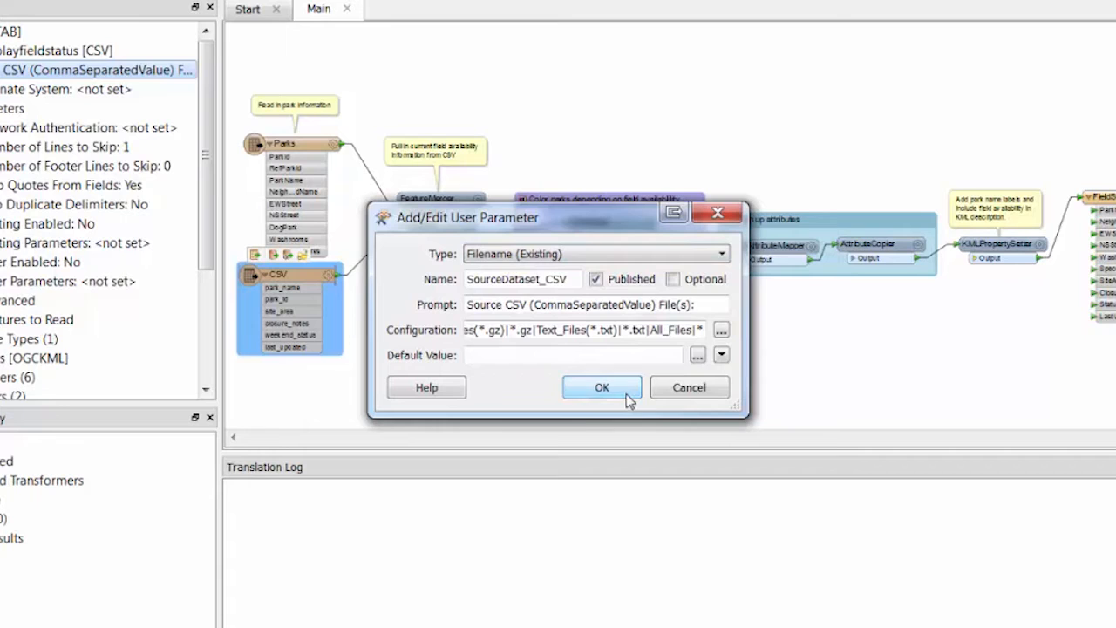
{"action": "triple_click", "coordinate": [580, 305]}
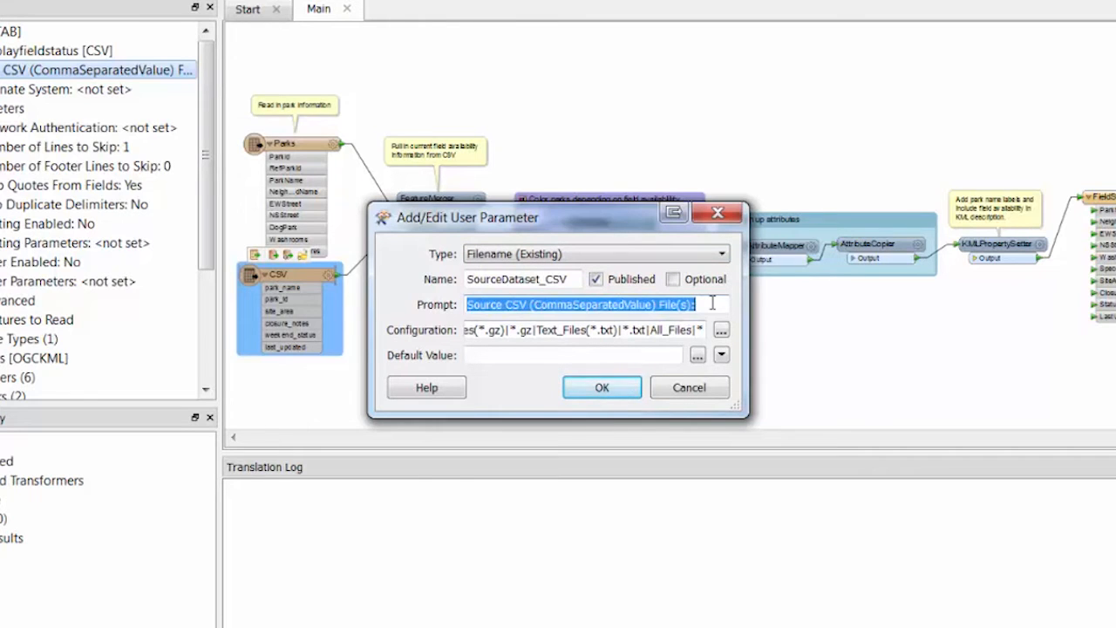
{"action": "type", "text": "Field Status CSV File:"}
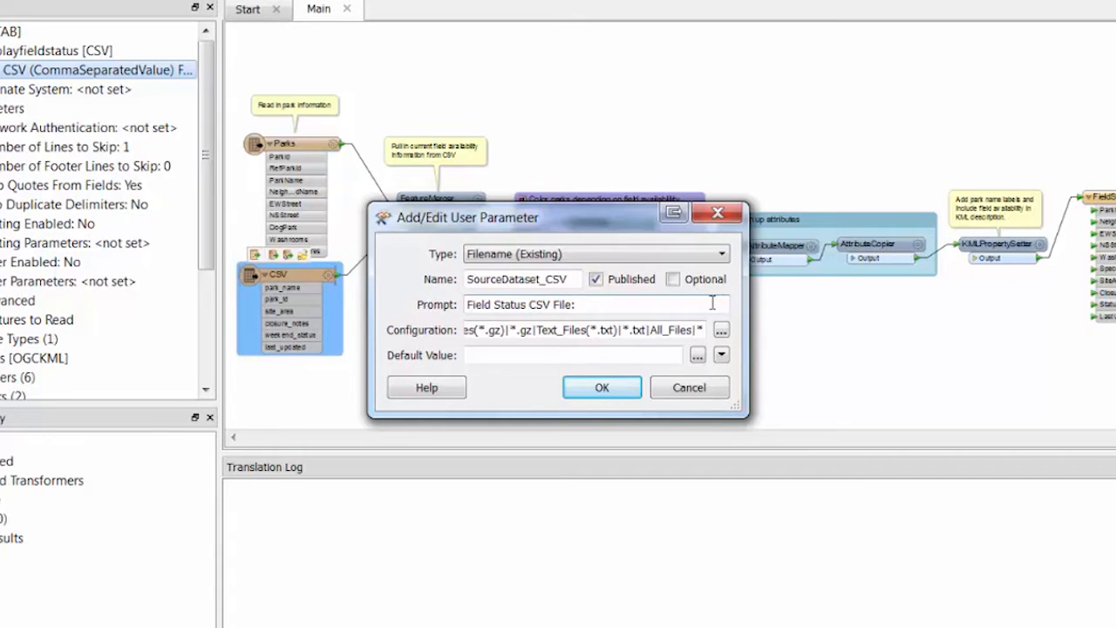
{"action": "left_click", "coordinate": [600, 387]}
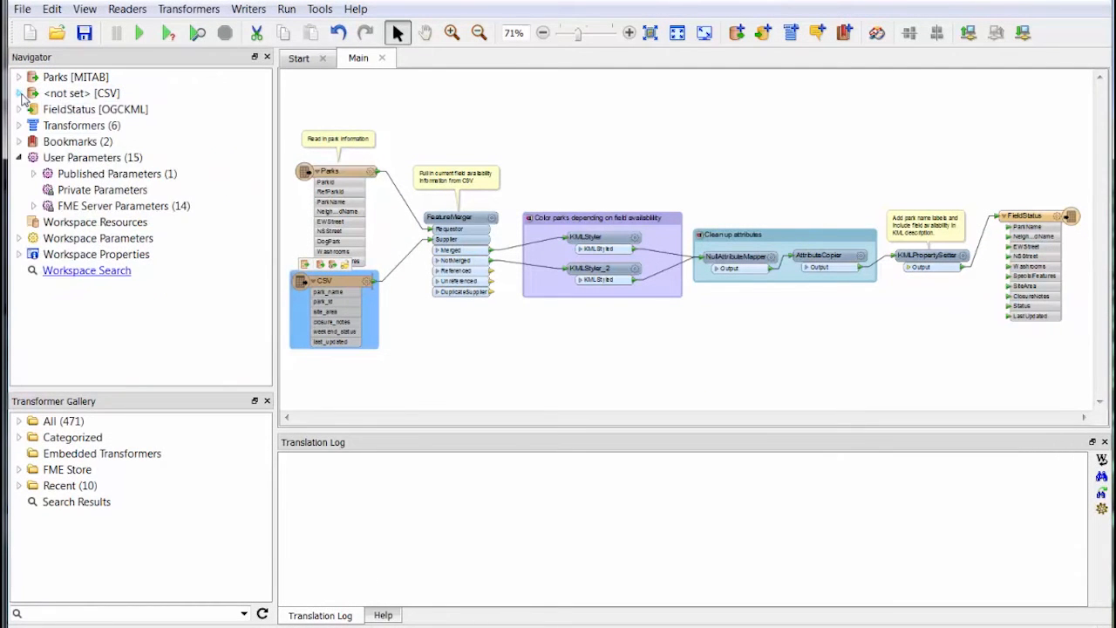
Step: Run the workspace with prompting, supplying weekendplayfieldstatus.csv, so it writes 80 features to FieldStatus.kml
{"action": "left_click", "coordinate": [34, 174]}
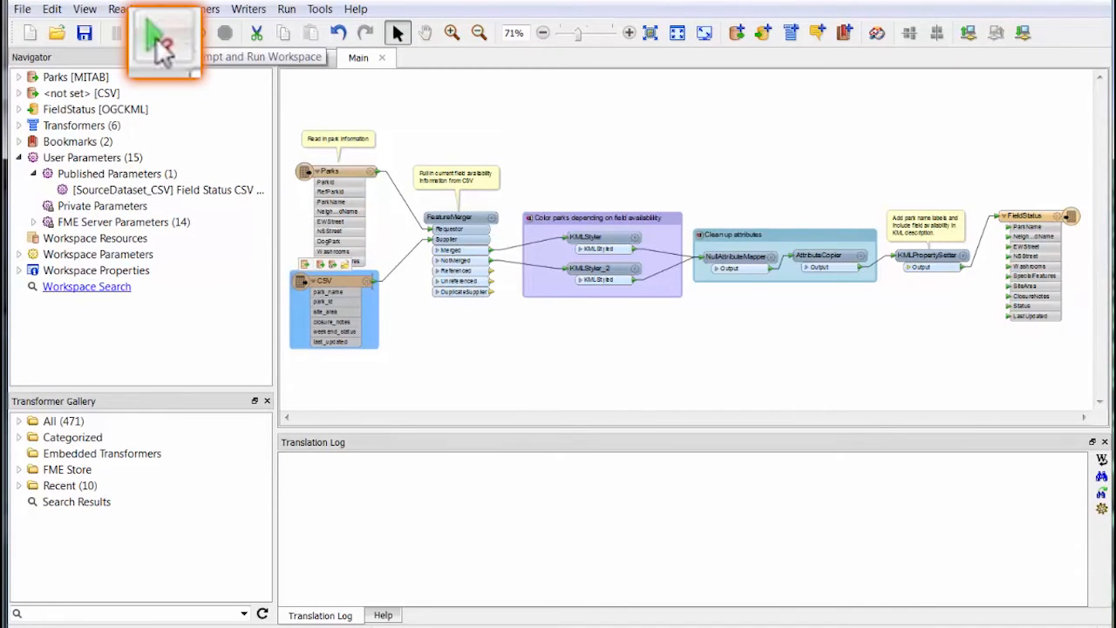
{"action": "left_click", "coordinate": [163, 32]}
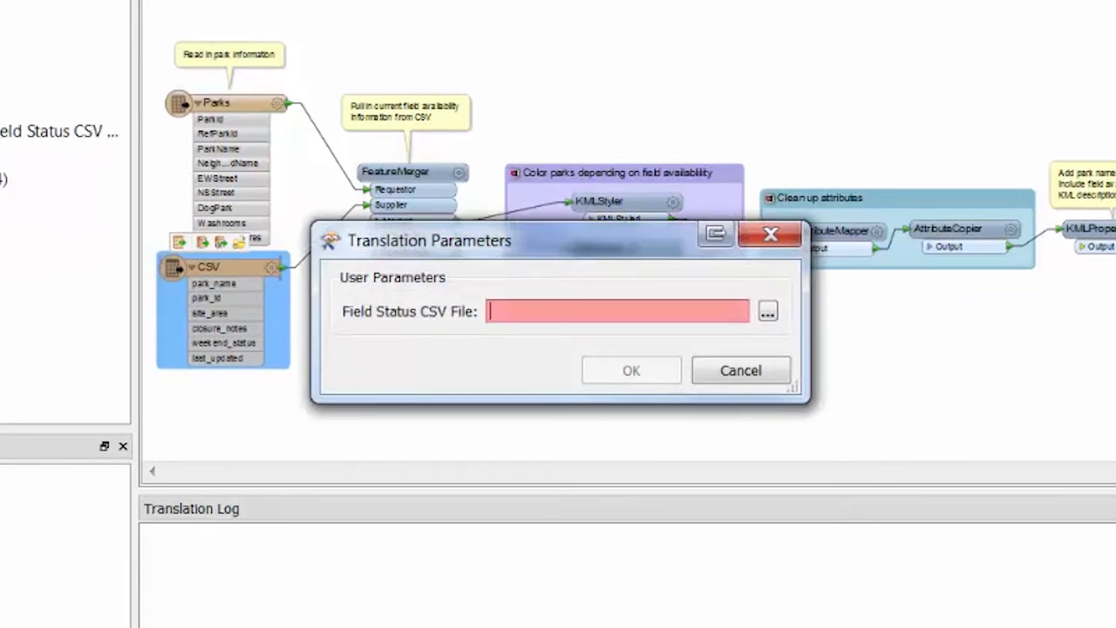
{"action": "mouse_move", "coordinate": [458, 337]}
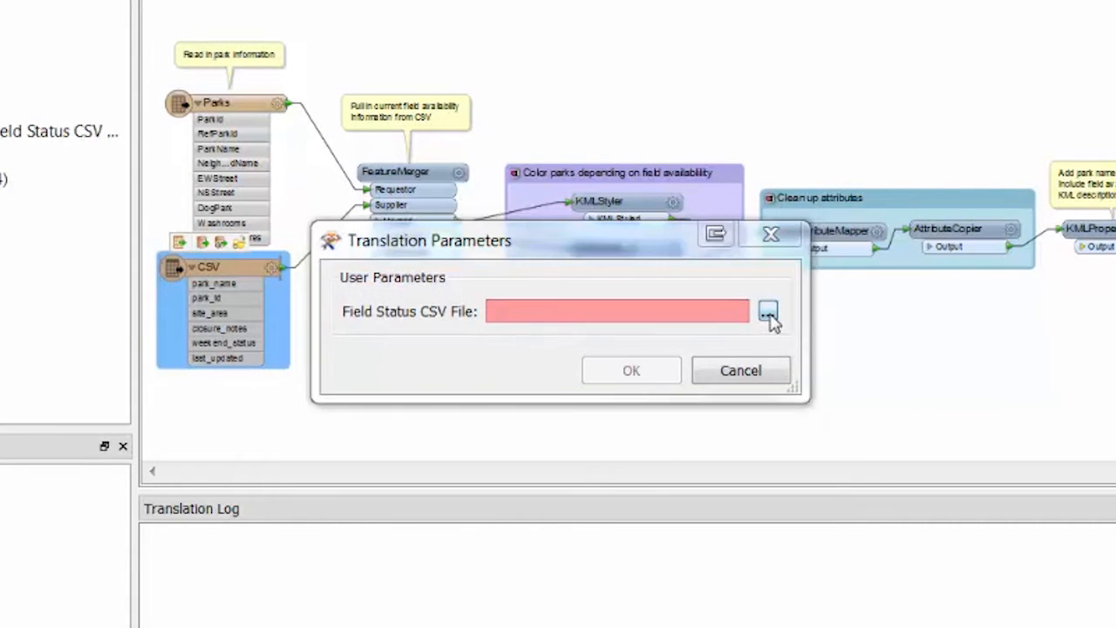
{"action": "left_click", "coordinate": [768, 311]}
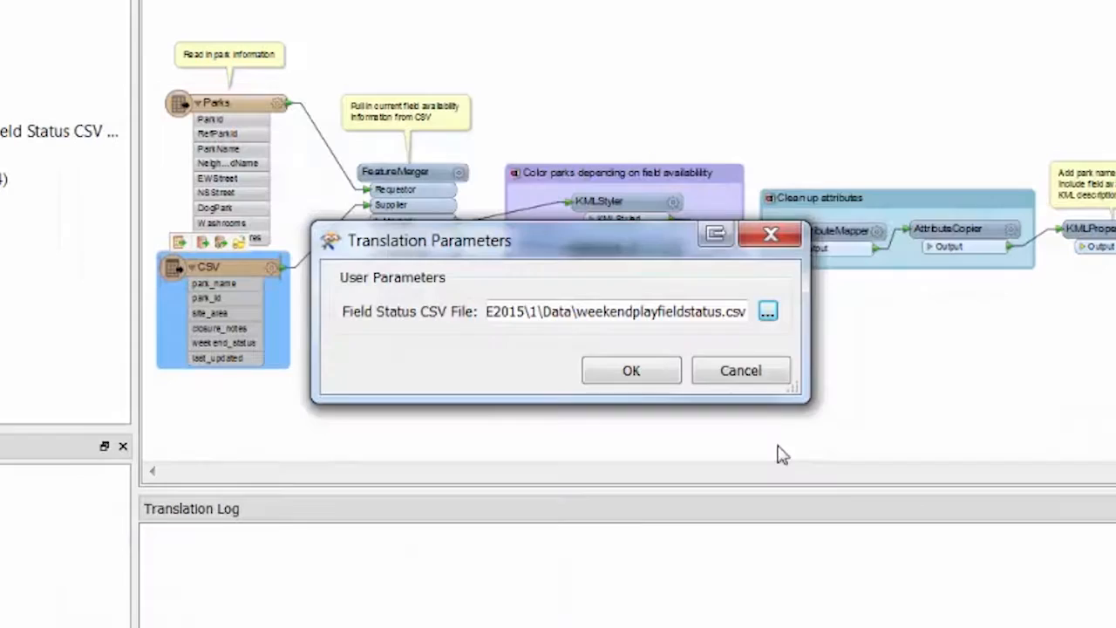
{"action": "left_click", "coordinate": [631, 370]}
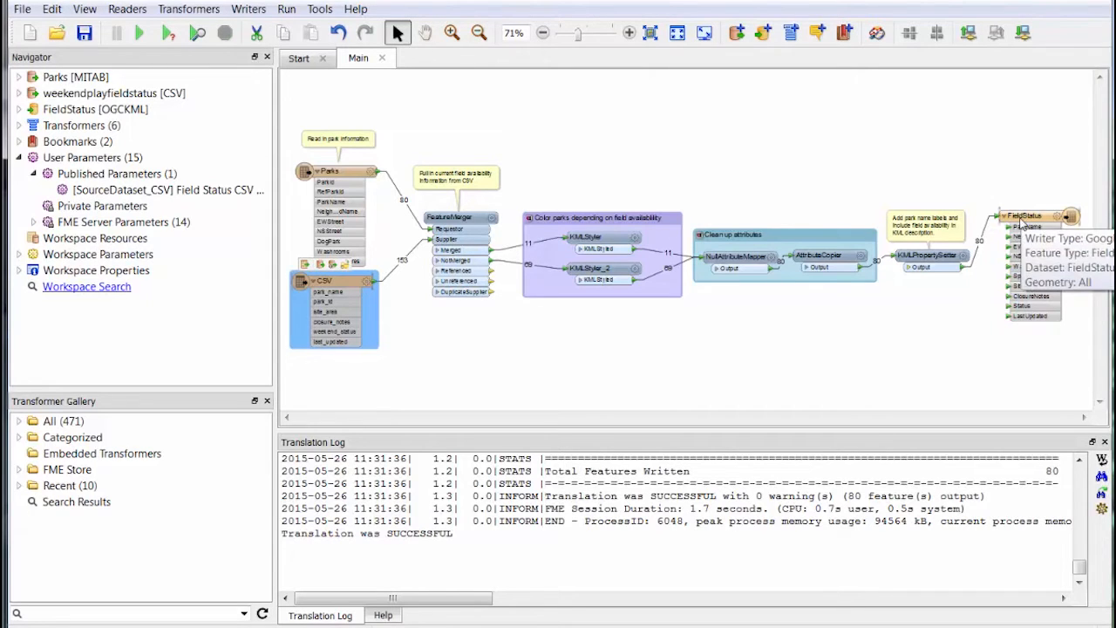
{"action": "right_click", "coordinate": [1033, 215]}
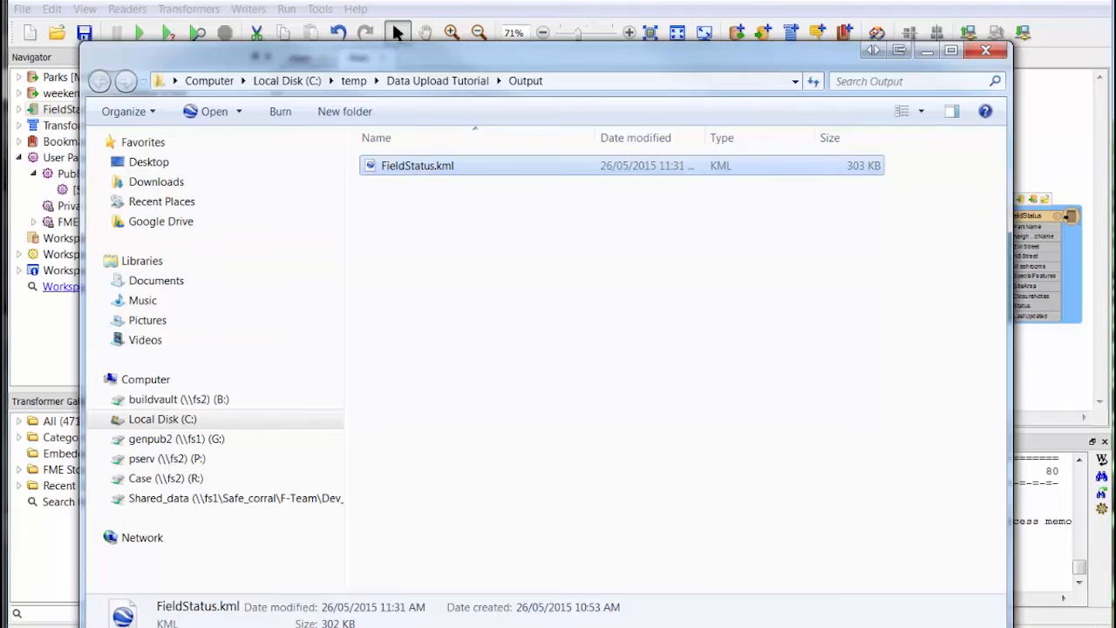
Step: Open FieldStatus.kml from the Output folder in Google Earth
{"action": "double_click", "coordinate": [417, 165]}
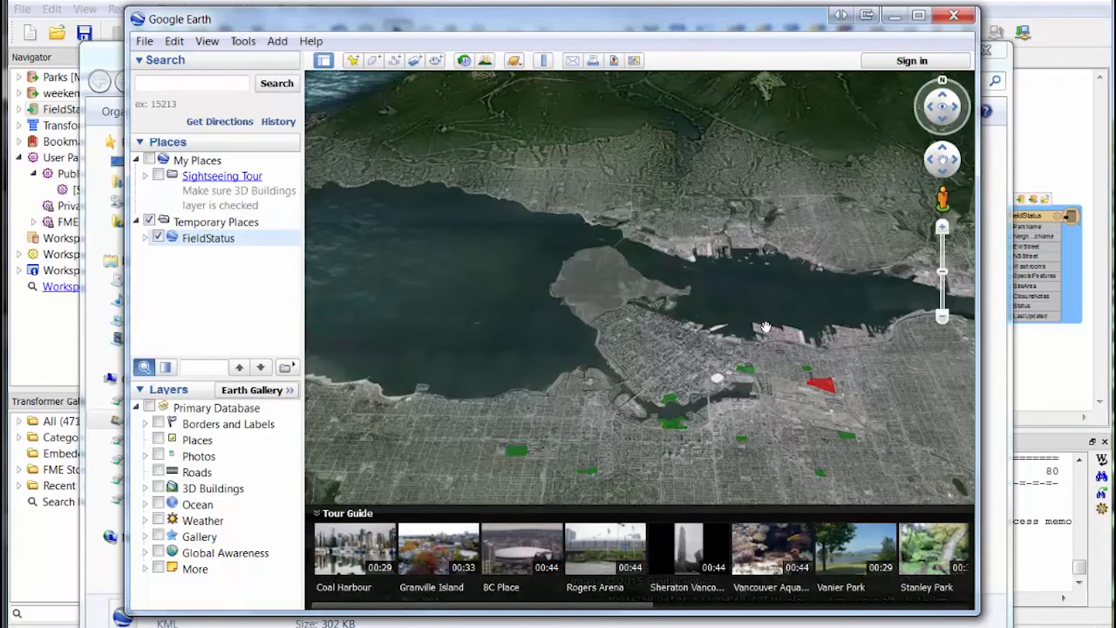
{"action": "mouse_move", "coordinate": [826, 390]}
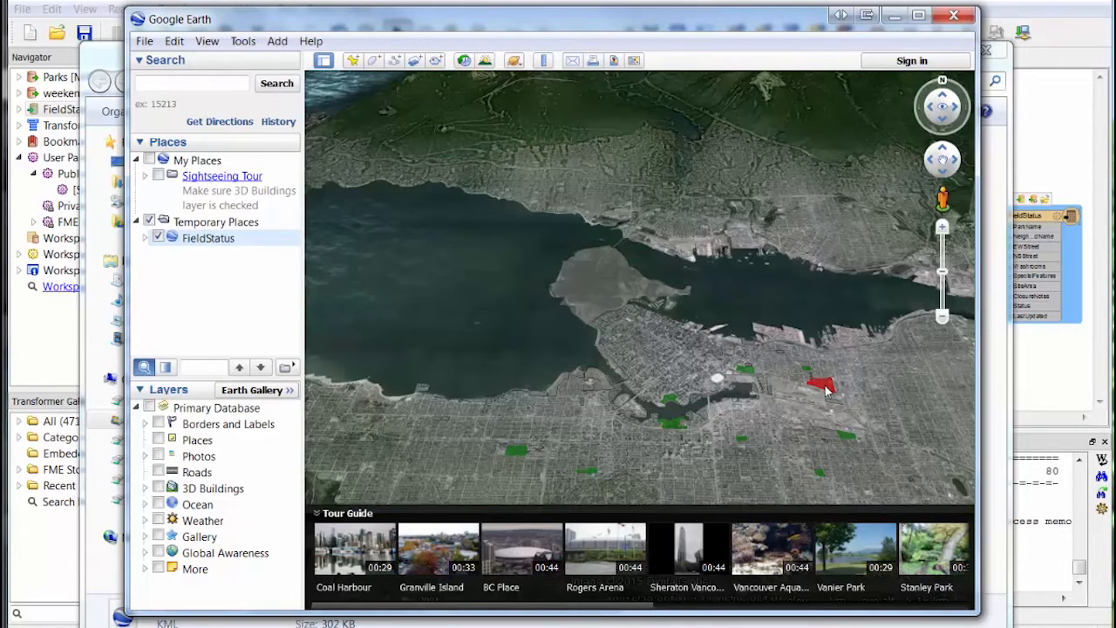
Step: Inspect the red Strathcona Park polygon's details, confirming it is closed for maintenance
{"action": "left_click", "coordinate": [824, 383]}
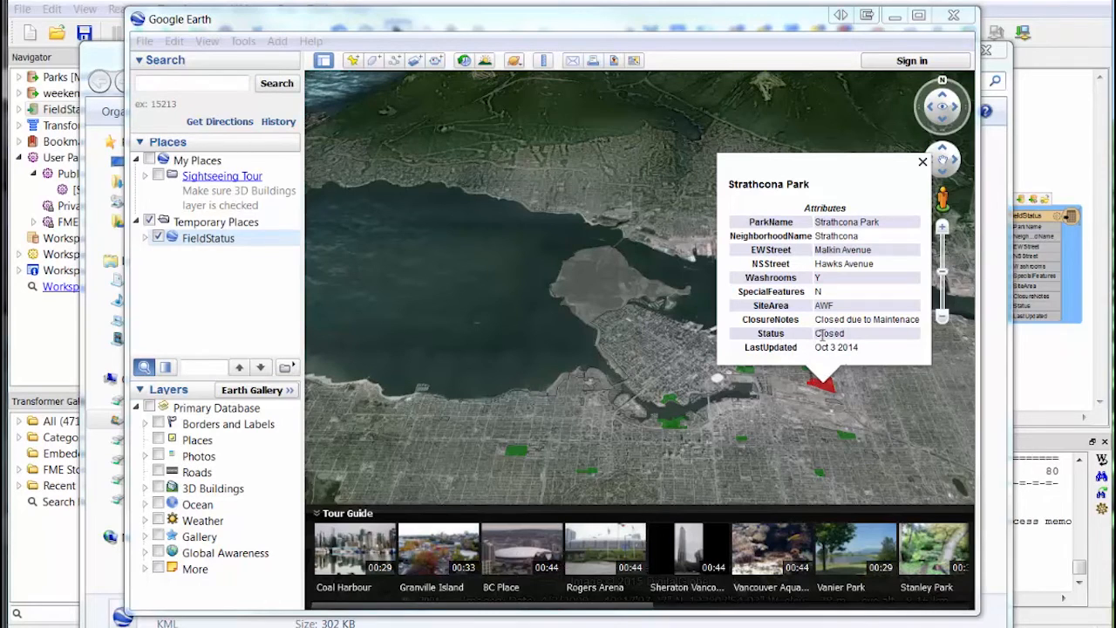
{"action": "double_click", "coordinate": [829, 333]}
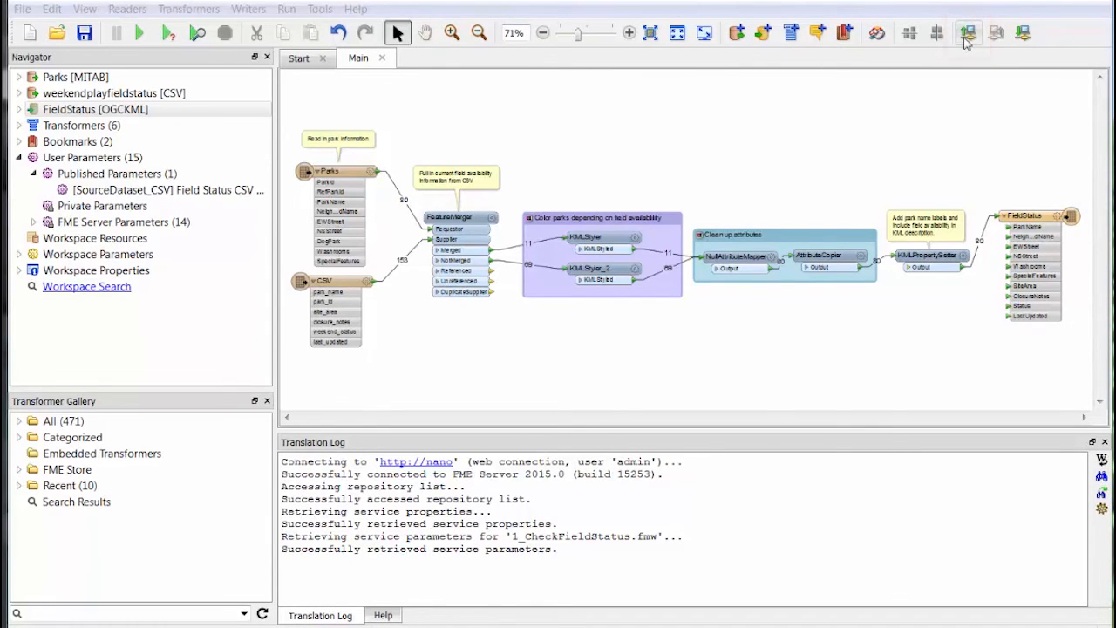
{"action": "left_click", "coordinate": [968, 33]}
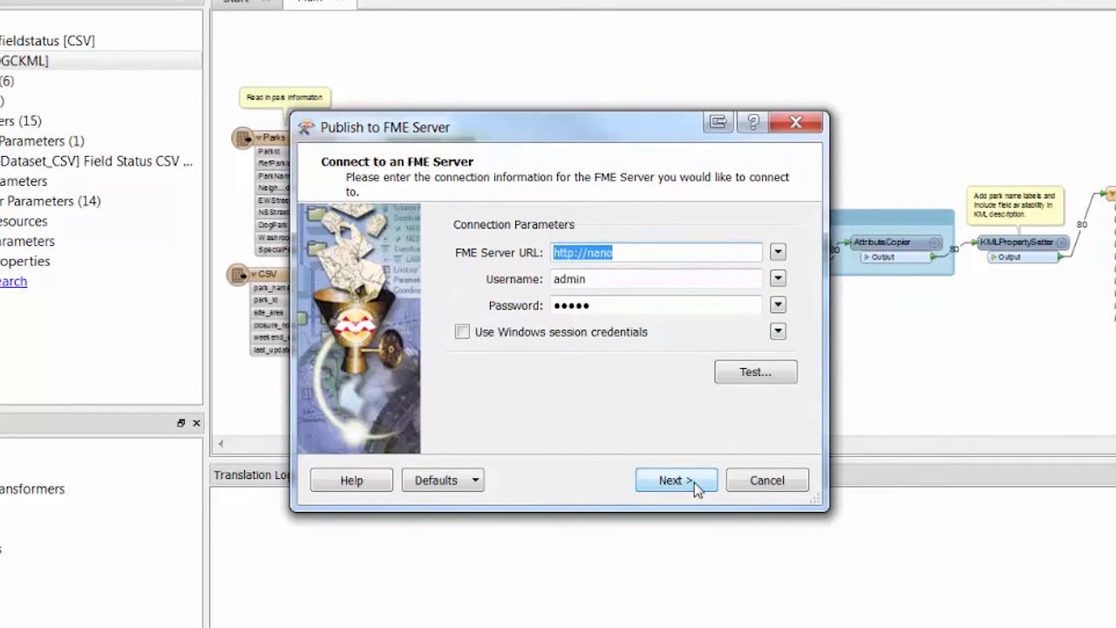
Step: Create FME Server repository 'Data Upload' described 'Workspace repository for Data Upload tutorial'
{"action": "left_click", "coordinate": [676, 479]}
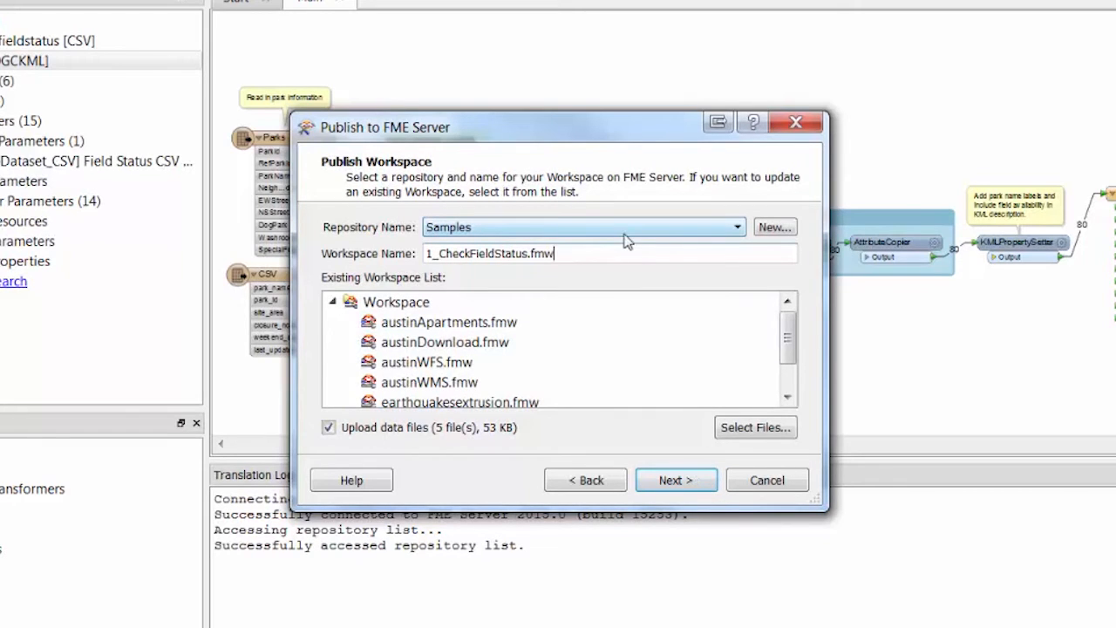
{"action": "mouse_move", "coordinate": [774, 227]}
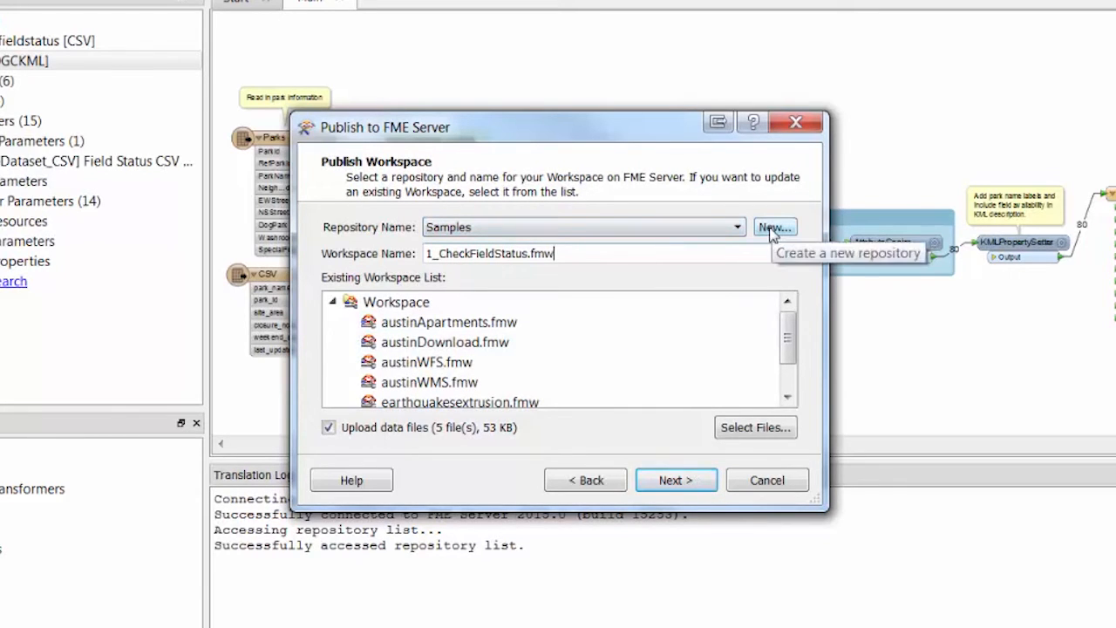
{"action": "left_click", "coordinate": [774, 226]}
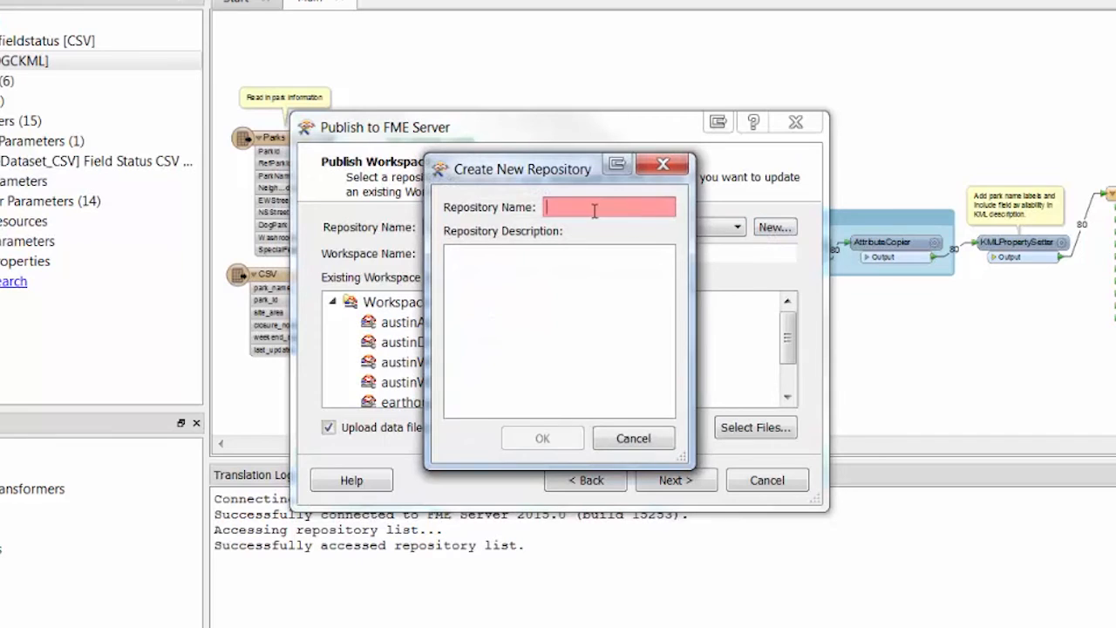
{"action": "type", "text": "Data"}
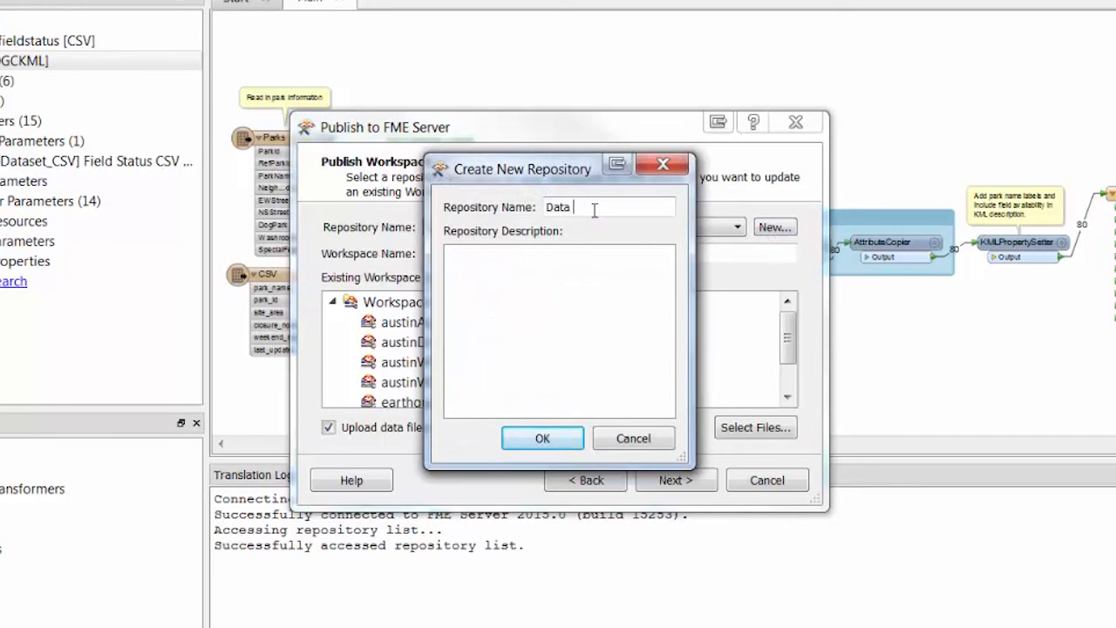
{"action": "type", "text": "Upload"}
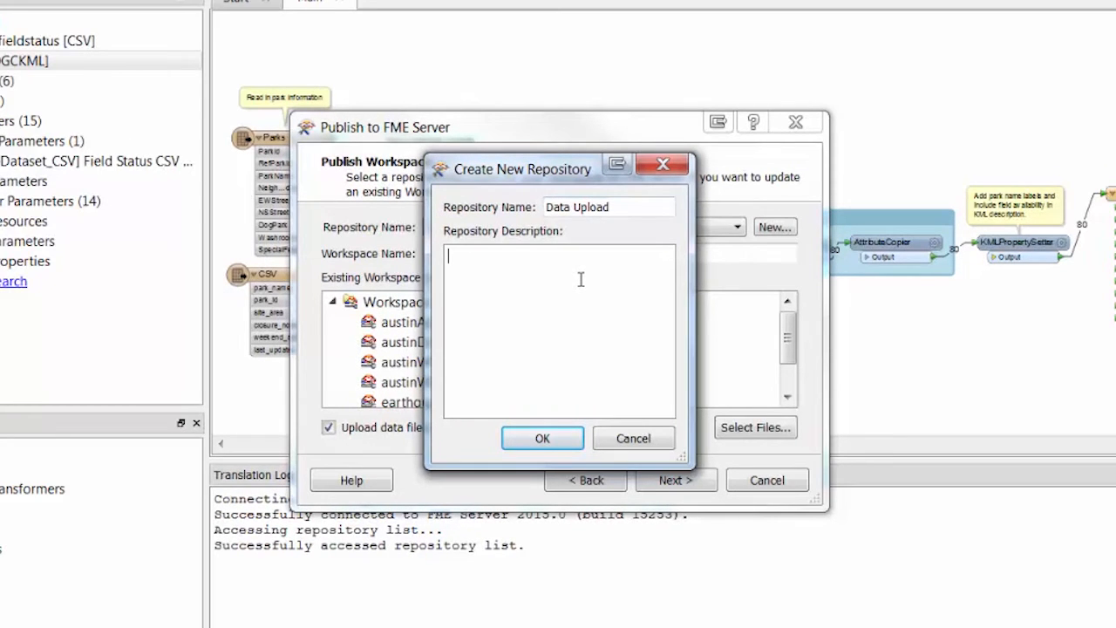
{"action": "type", "text": "Workspace repository for"}
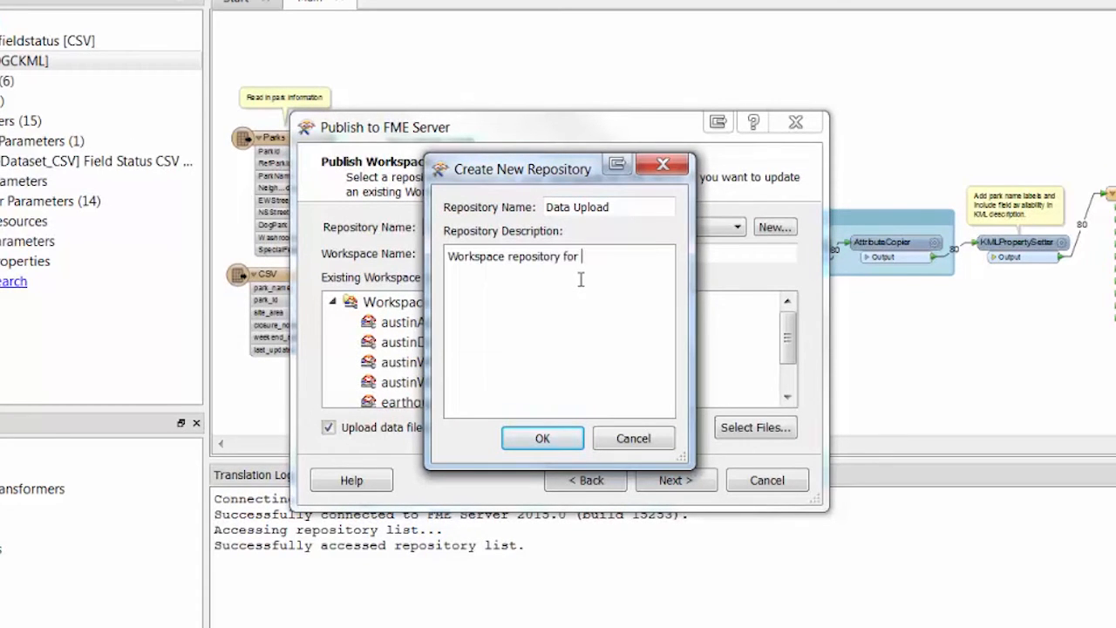
{"action": "type", "text": "Data Upload tutorial"}
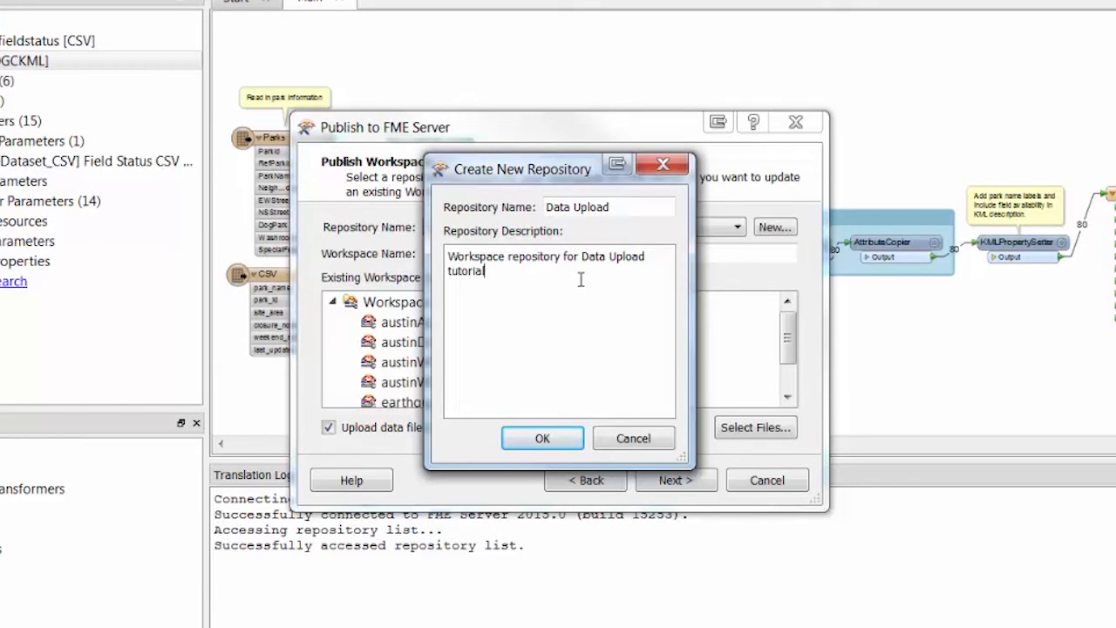
{"action": "left_click", "coordinate": [542, 438]}
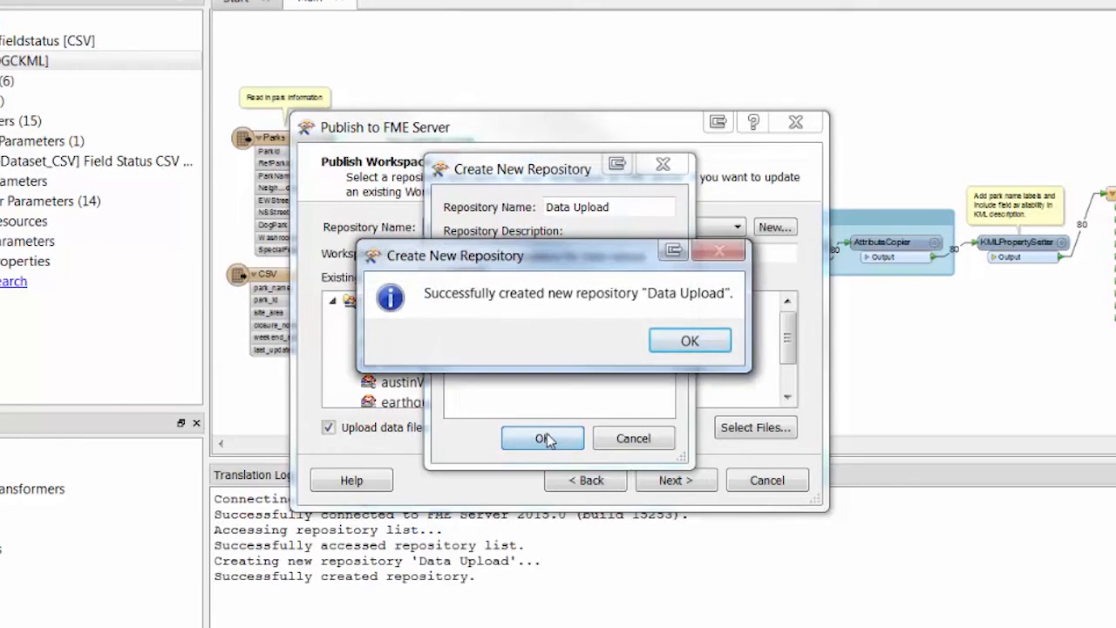
{"action": "left_click", "coordinate": [689, 340]}
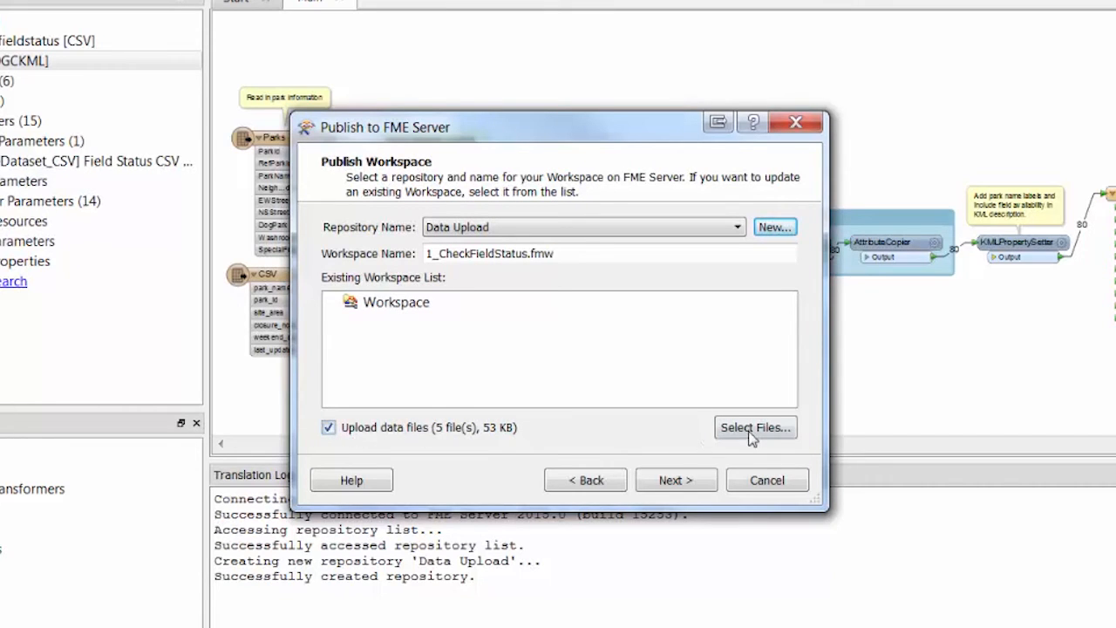
Step: Exclude weekendplayfieldstatus.csv from upload, keeping the four Parks files, and accept the file reference
{"action": "left_click", "coordinate": [754, 427]}
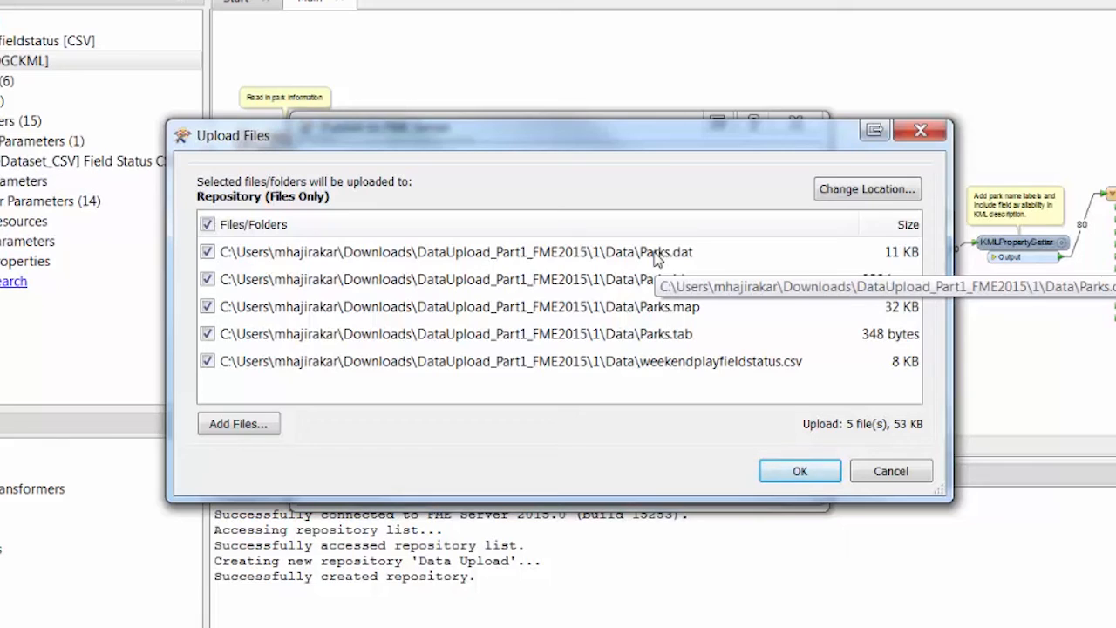
{"action": "mouse_move", "coordinate": [649, 375]}
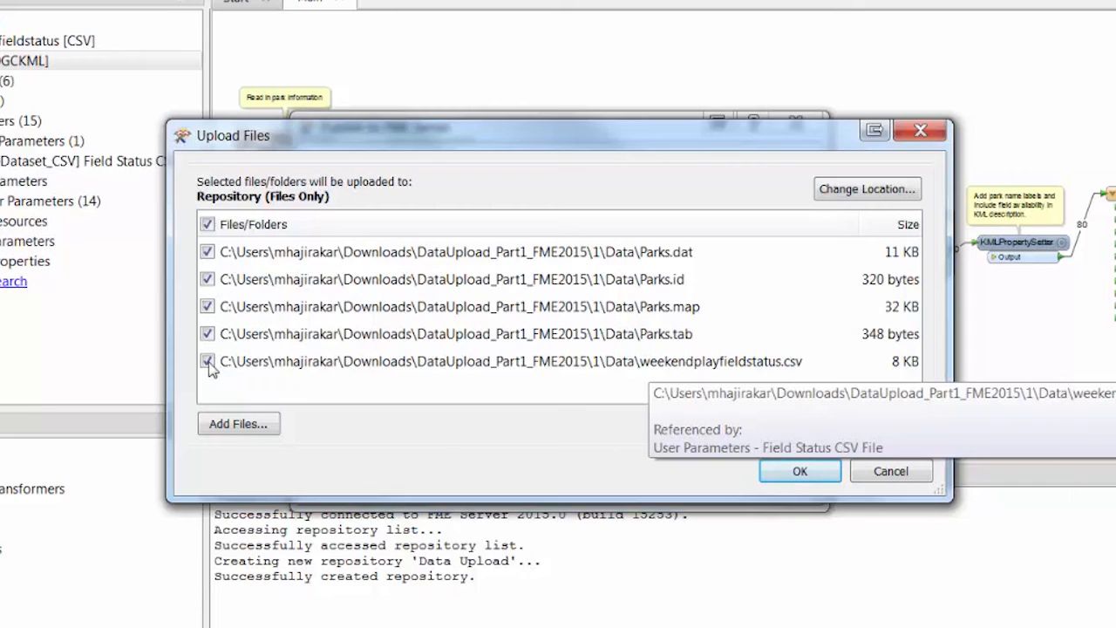
{"action": "left_click", "coordinate": [208, 361]}
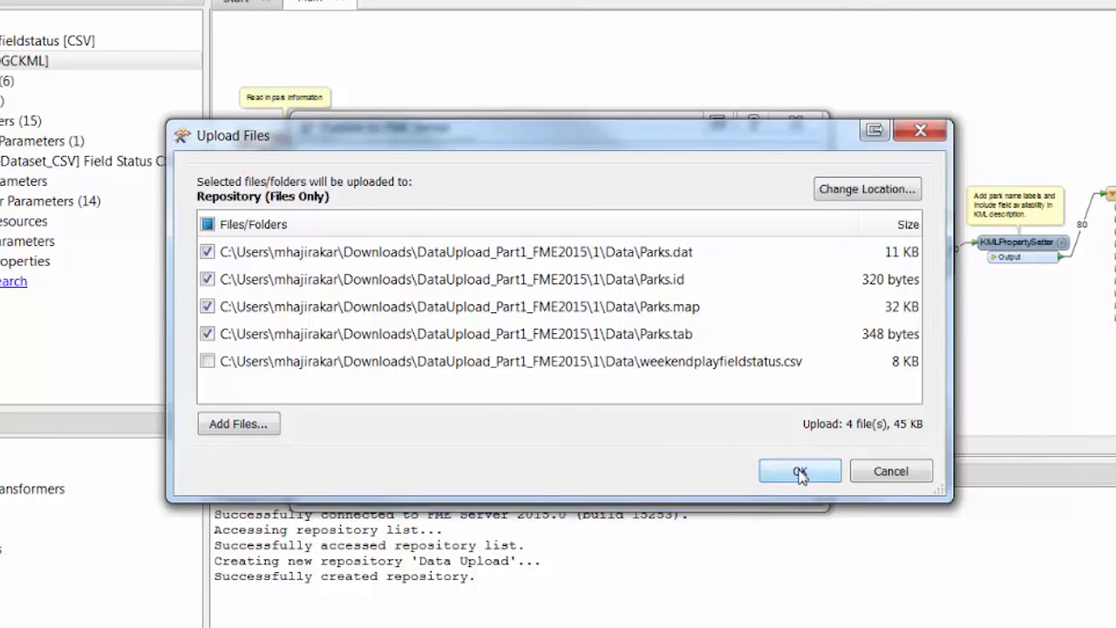
{"action": "left_click", "coordinate": [799, 471]}
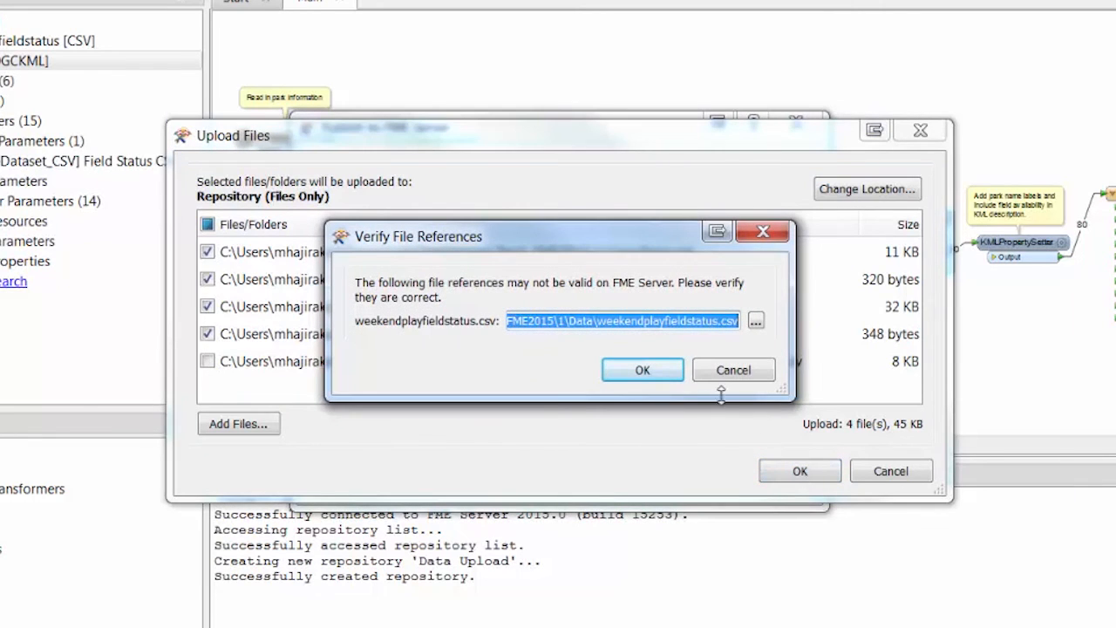
{"action": "left_click", "coordinate": [643, 370]}
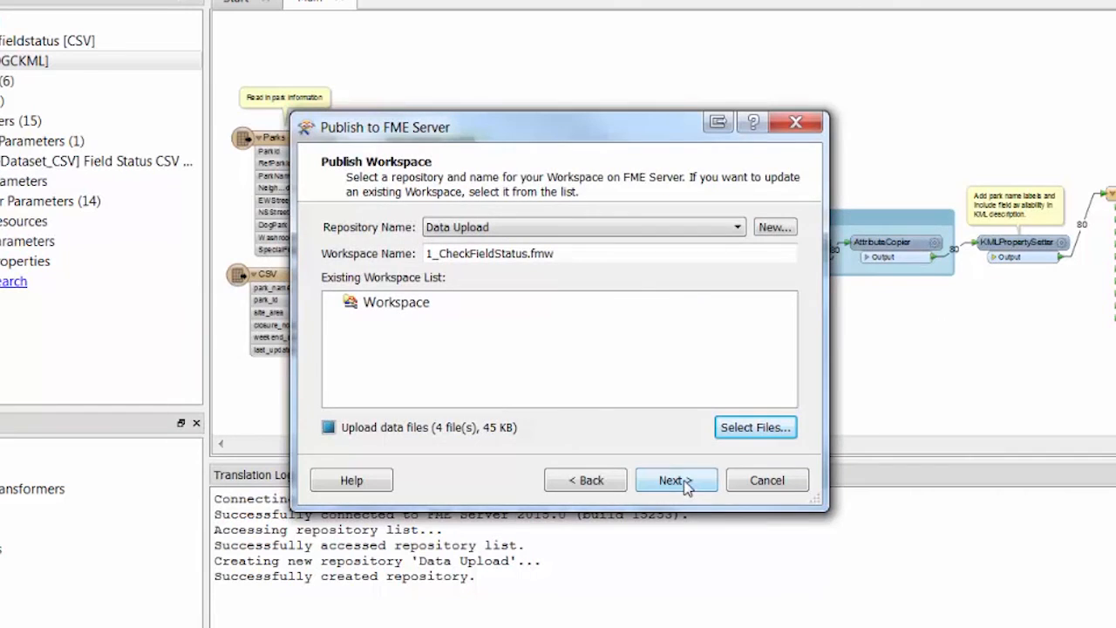
Step: Publish with Data Download and Job Submitter services, leaving Data Streaming unchecked
{"action": "left_click", "coordinate": [676, 480]}
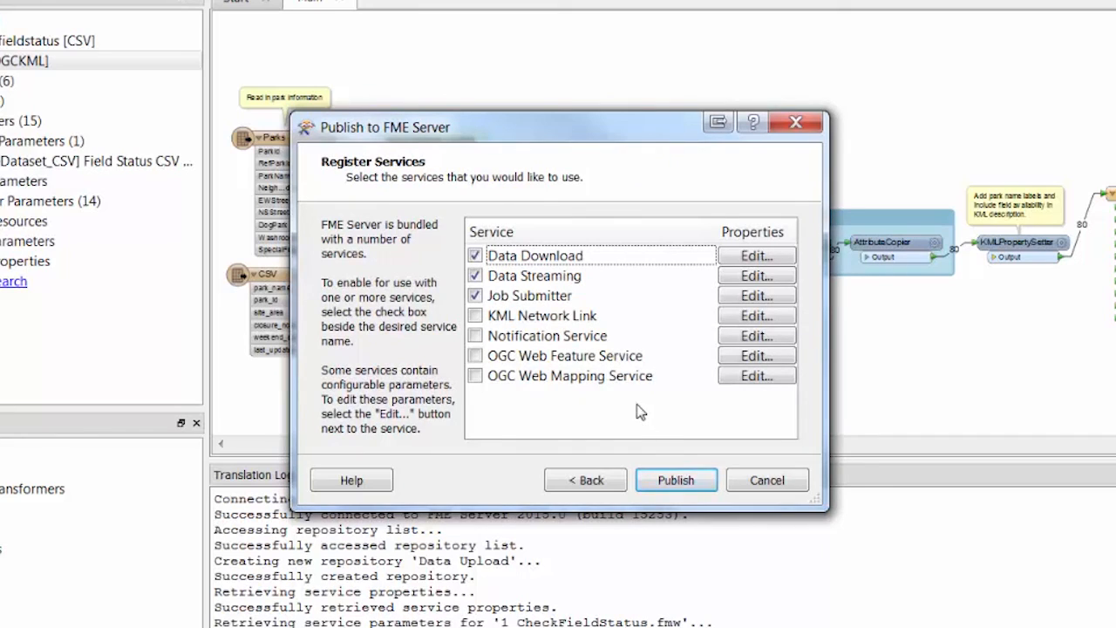
{"action": "left_click", "coordinate": [475, 275]}
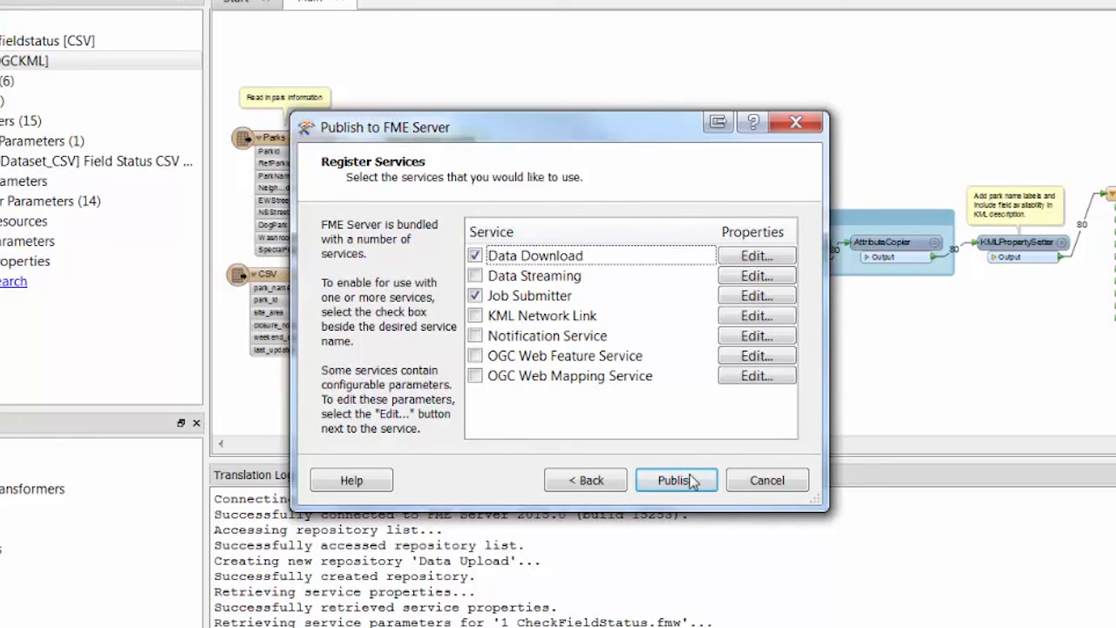
{"action": "left_click", "coordinate": [676, 479]}
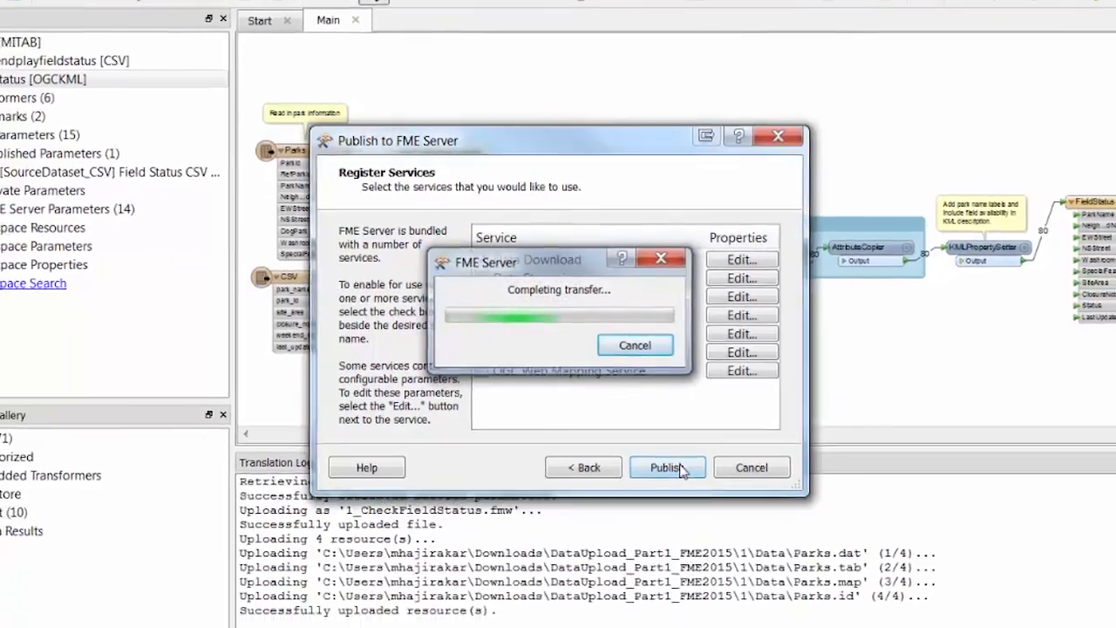